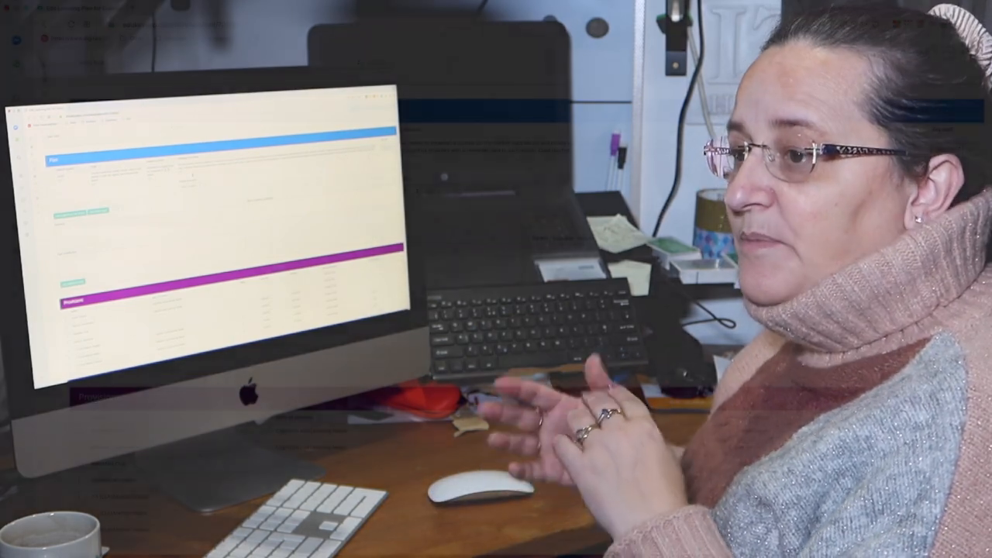
left_click(400, 192)
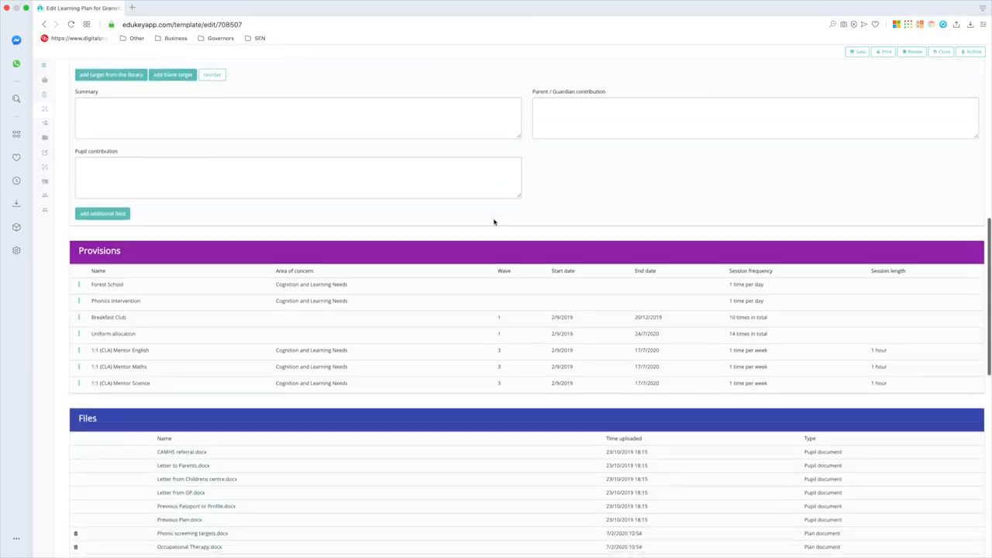
scroll("down", 3)
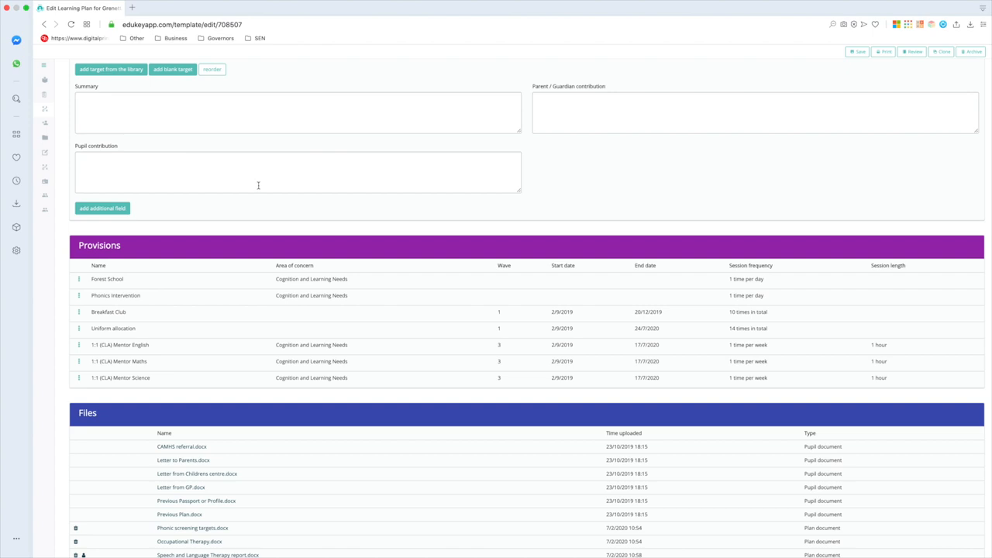
scroll("down", 3)
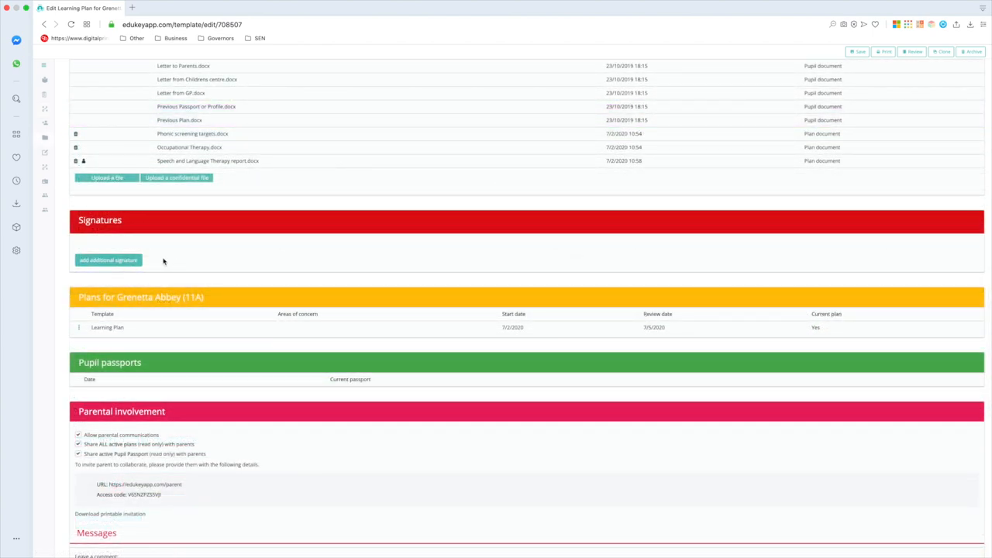
scroll("down", 3)
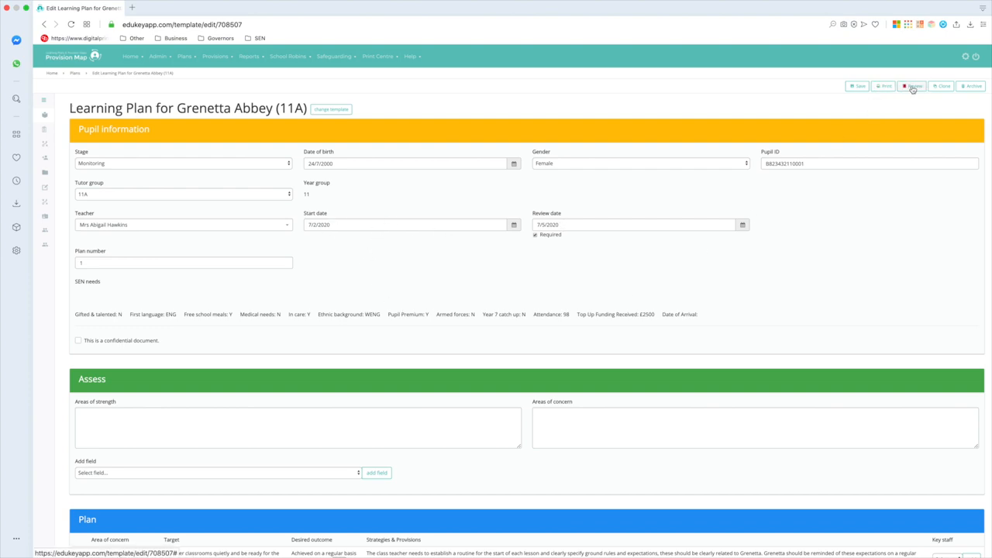
- Create a review, give the ADHD target an outcome rating, and save and close it
left_click(911, 87)
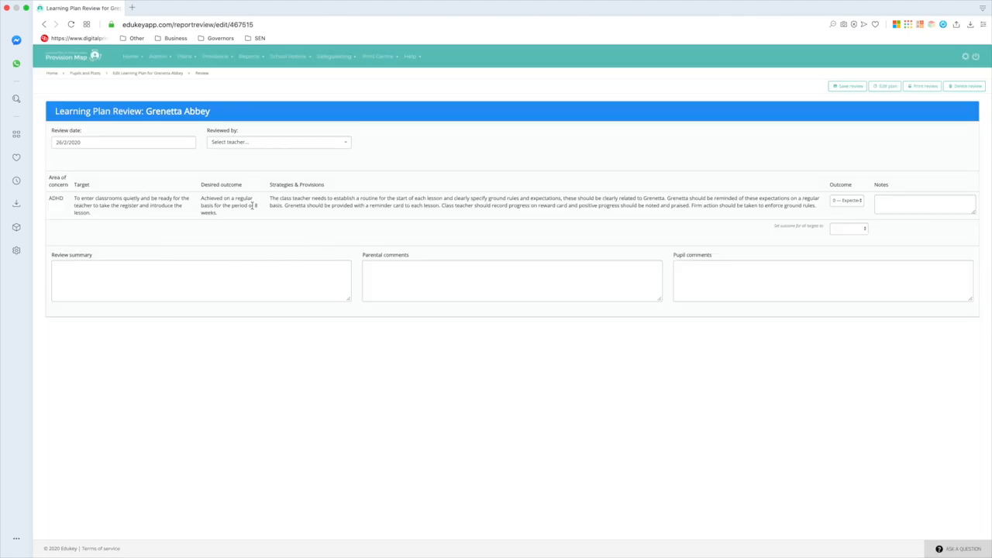
left_click(922, 202)
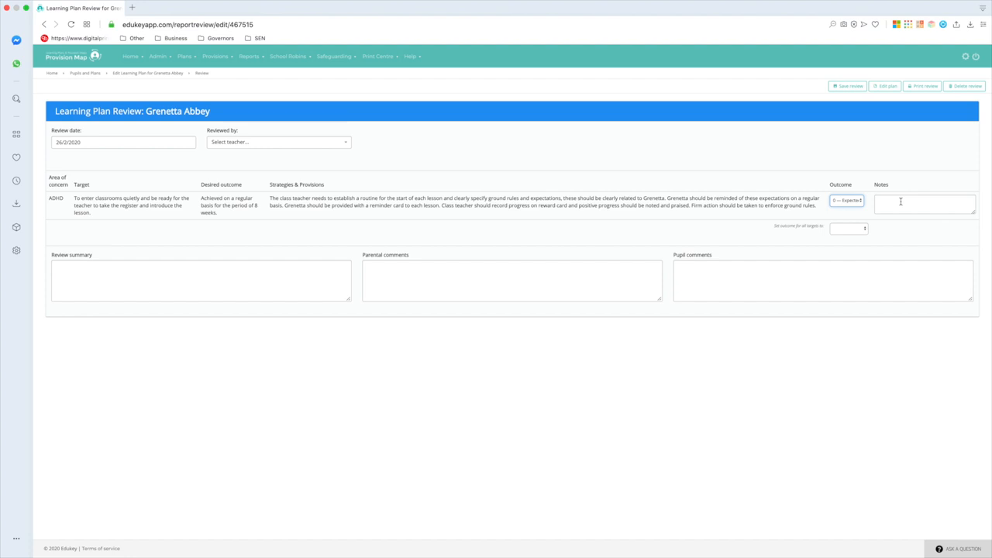
left_click(846, 200)
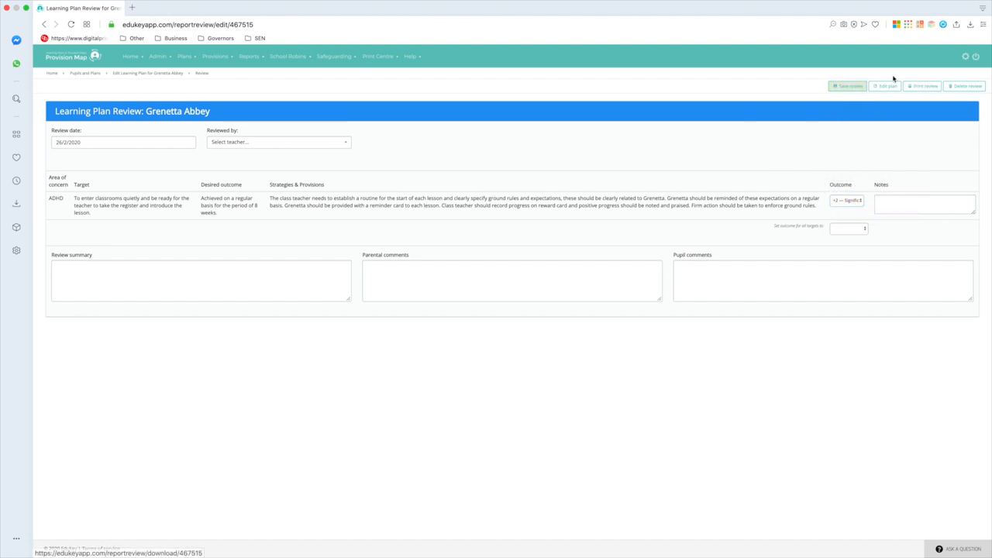
left_click(884, 87)
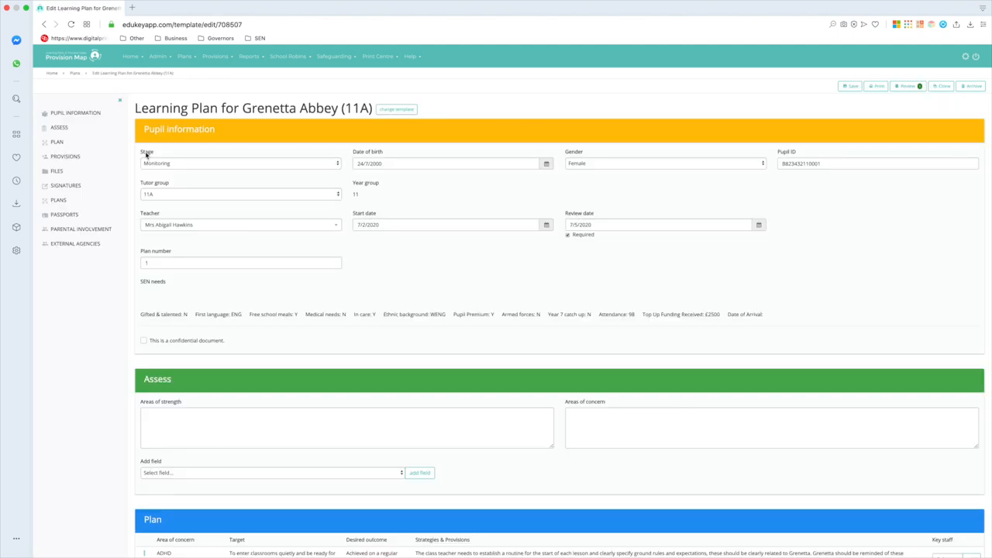